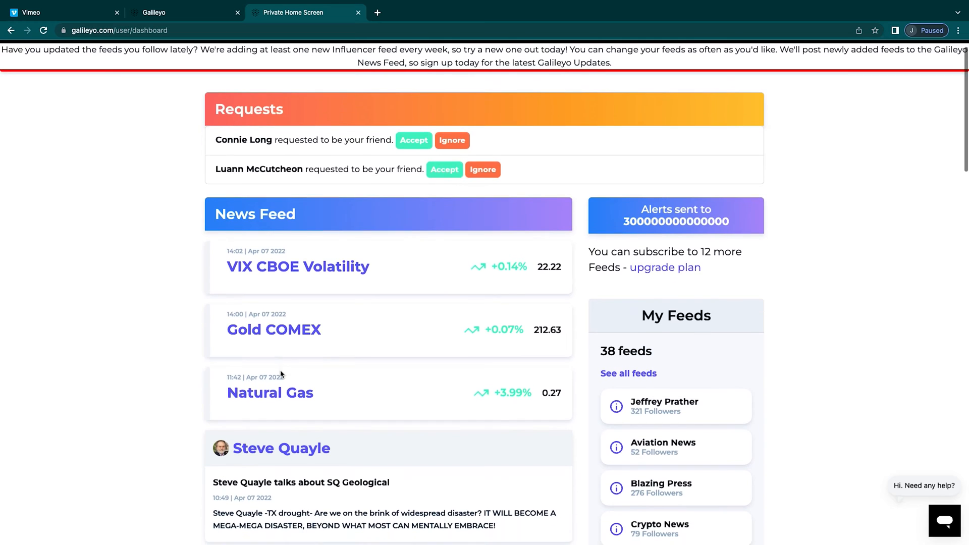
- Browse the full Influencer Feeds list from 'See all feeds', showing subscriber counts and checkmarks
scroll(down, 3)
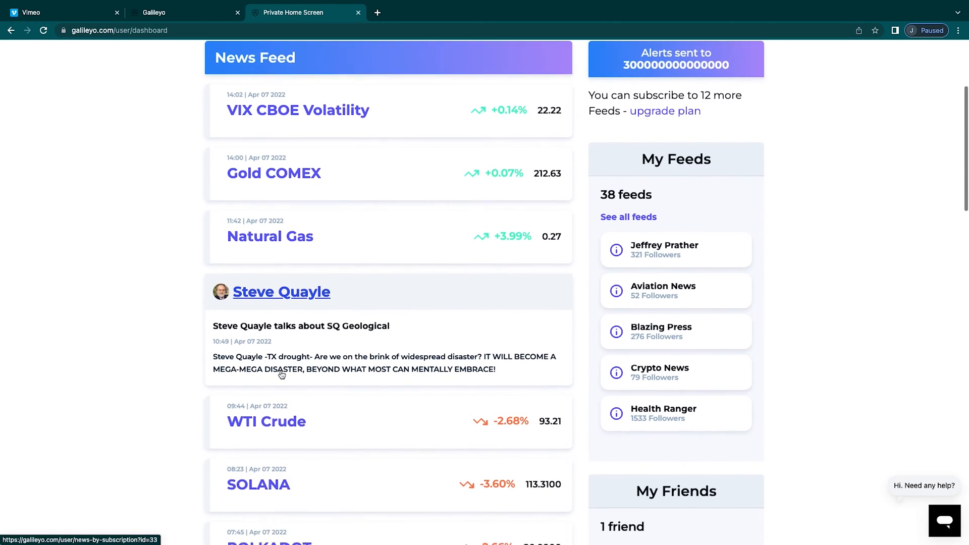
scroll(down, 3)
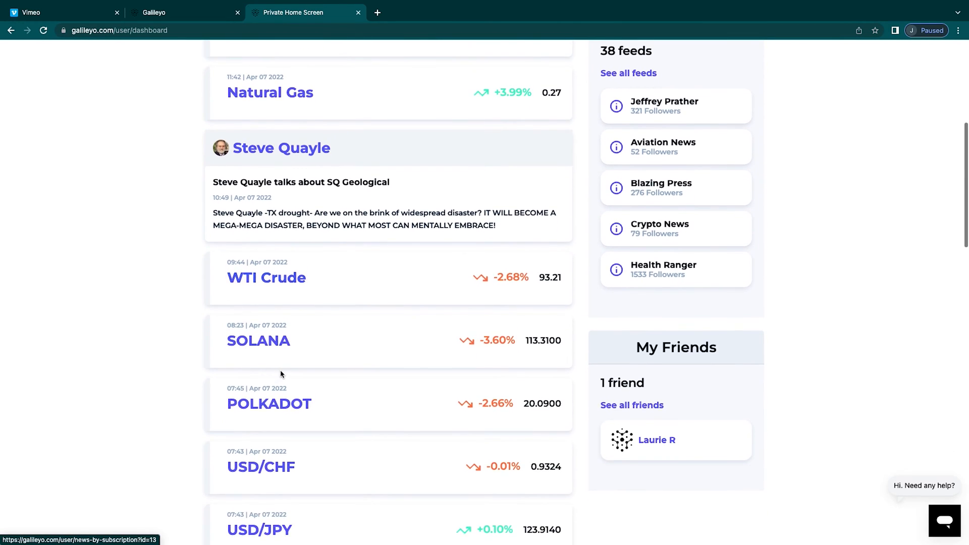
click(628, 73)
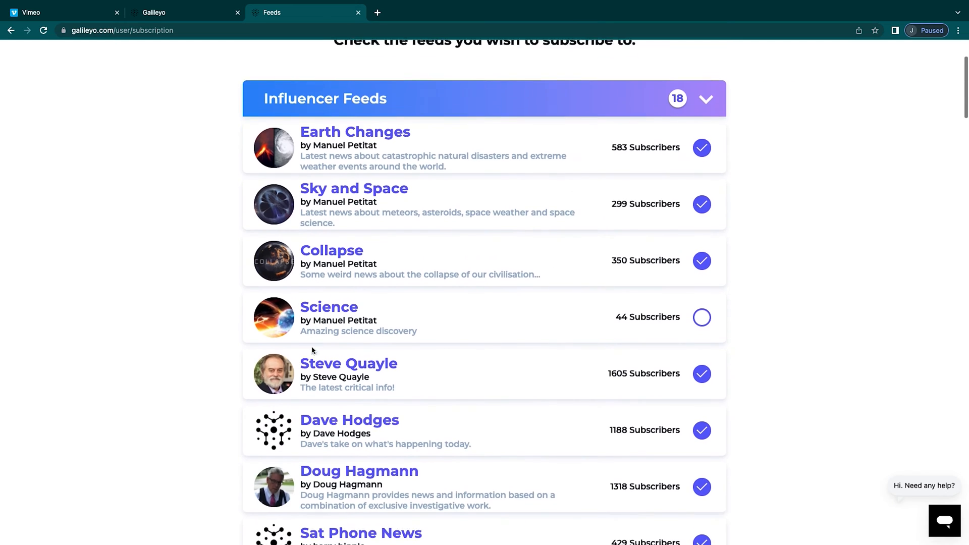
scroll(down, 3)
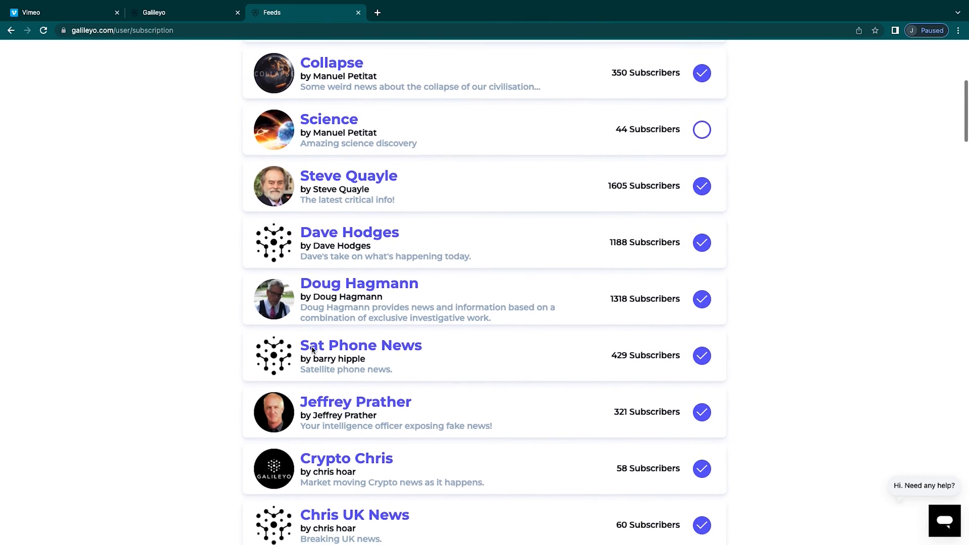
scroll(down, 3)
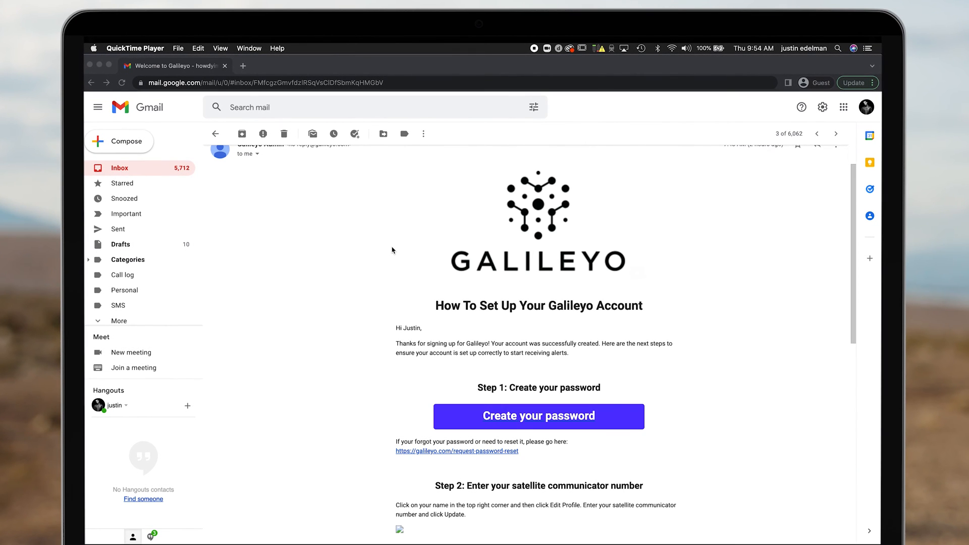
mouse_move(385, 241)
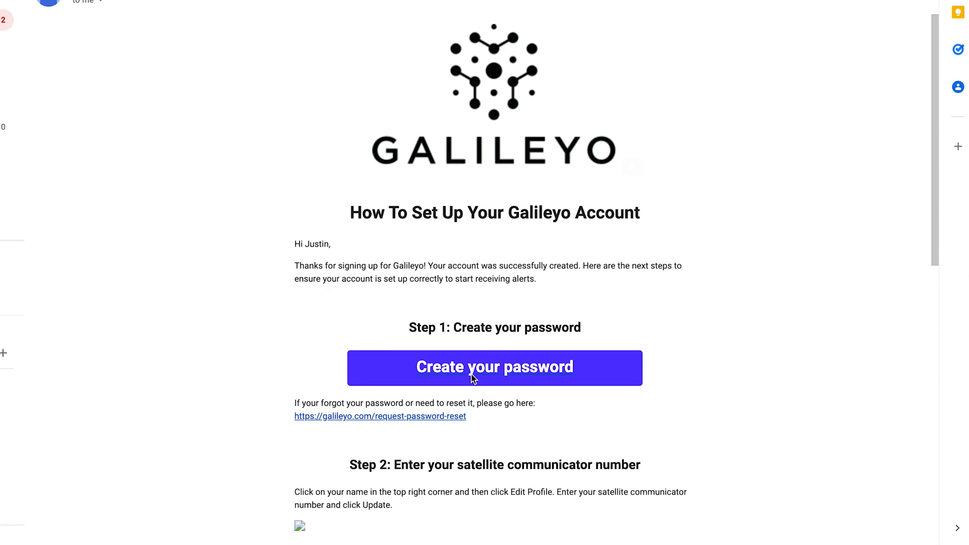
- Create and save the new account password from the welcome email link
click(494, 367)
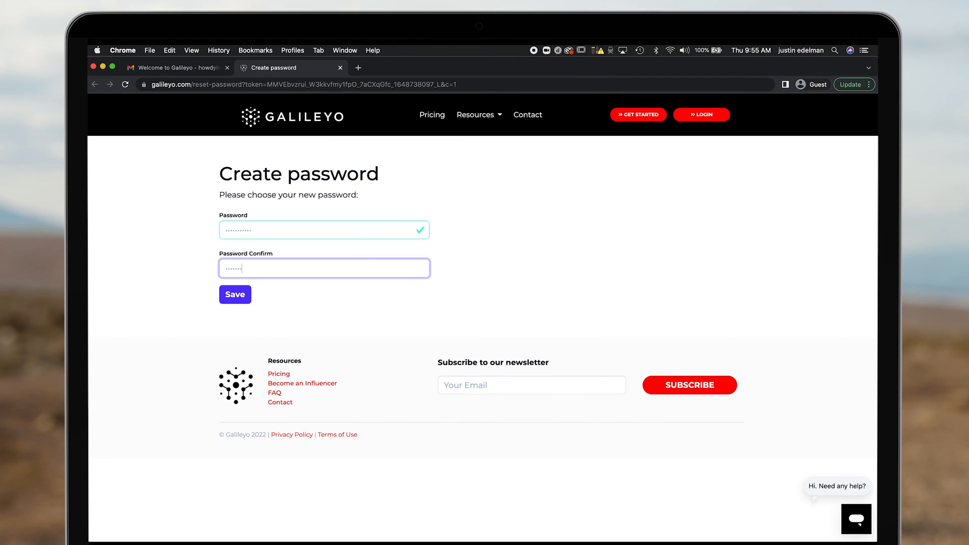
click(235, 294)
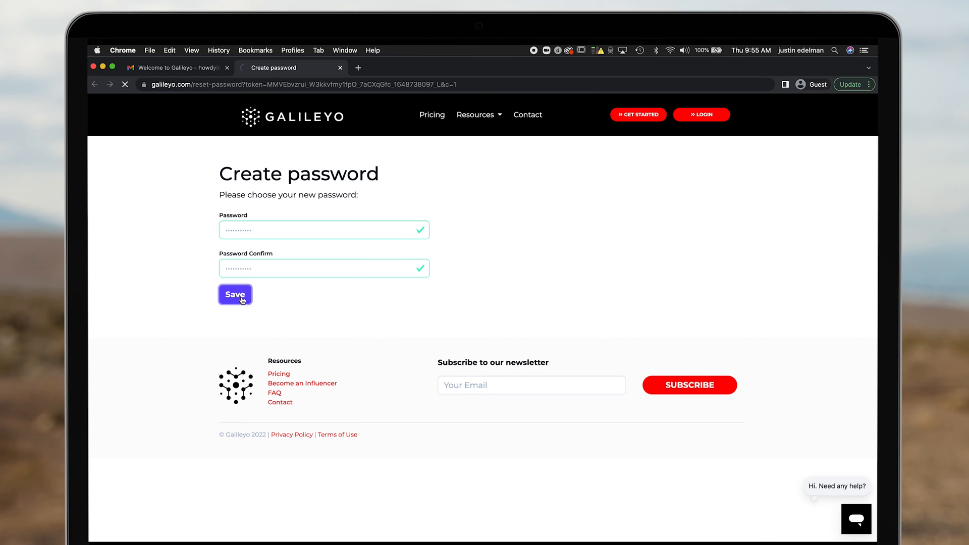
click(235, 294)
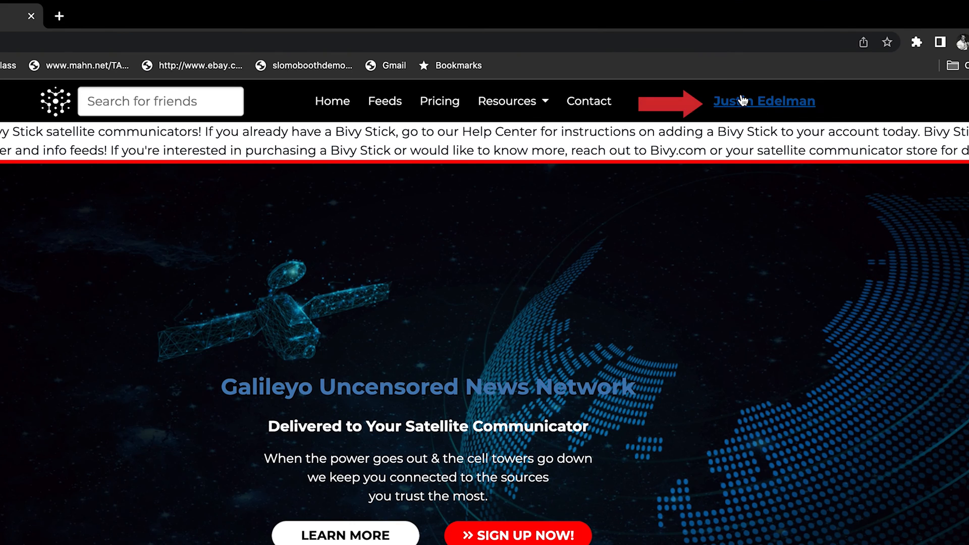
click(764, 101)
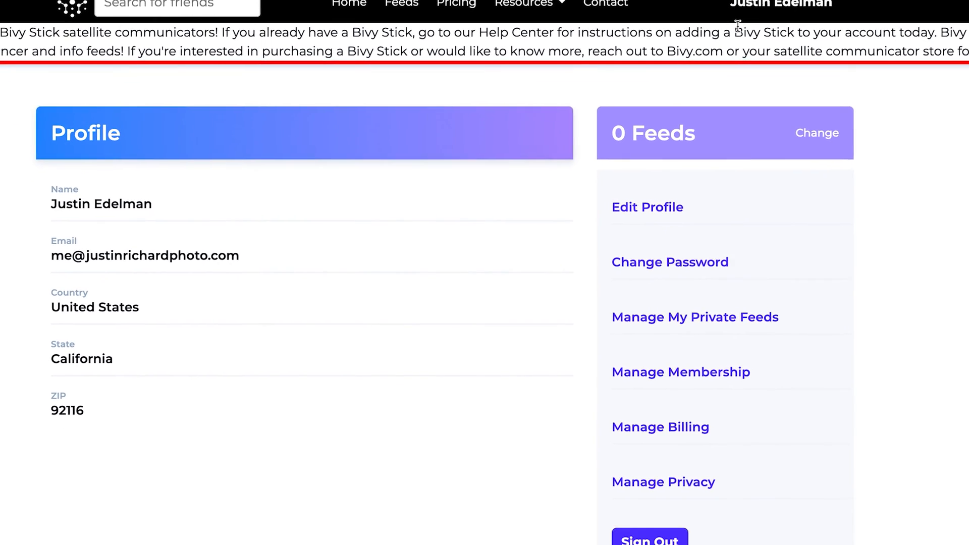
scroll(down, 3)
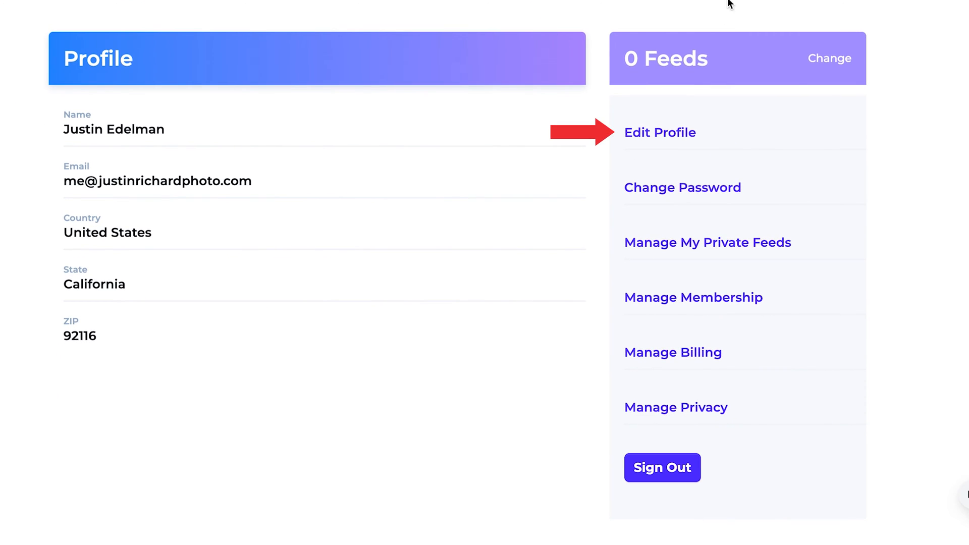
click(659, 132)
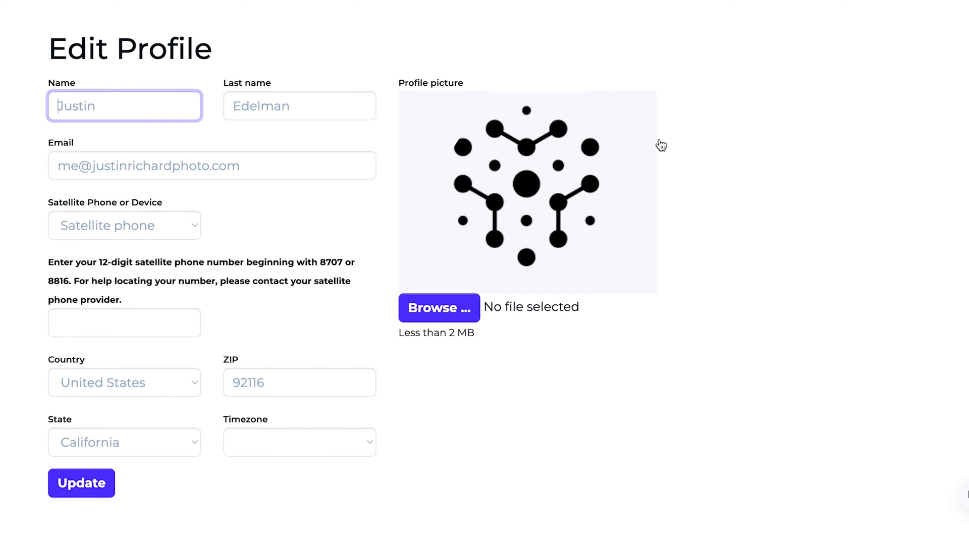
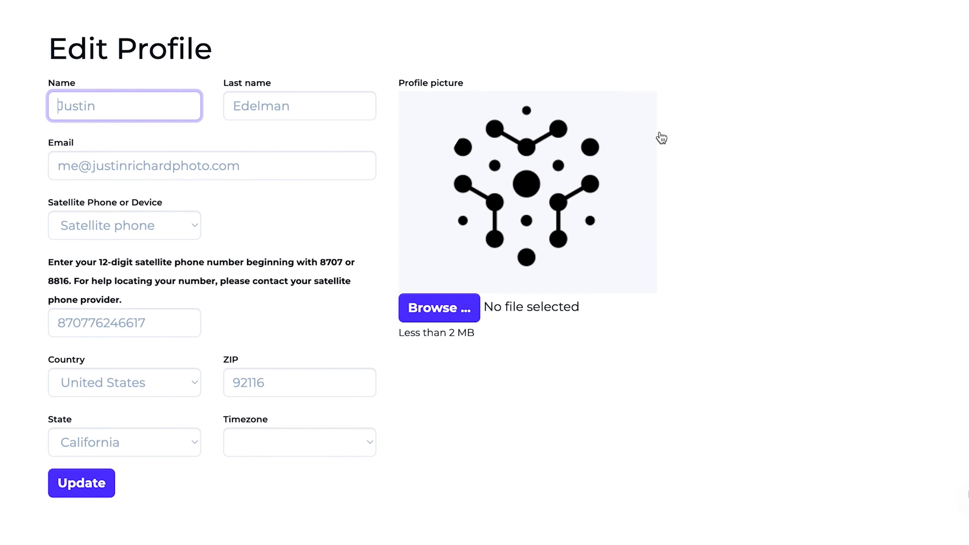
mouse_move(91, 241)
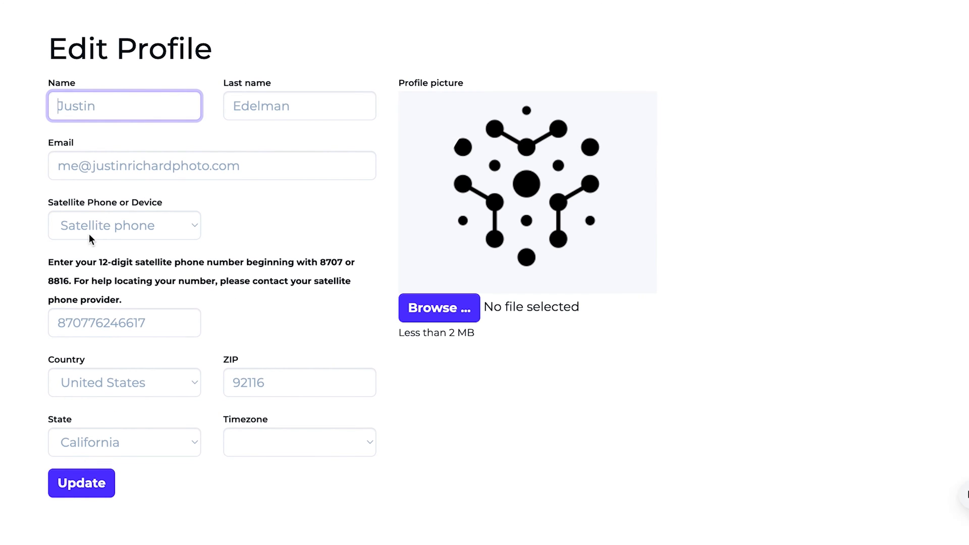
click(123, 225)
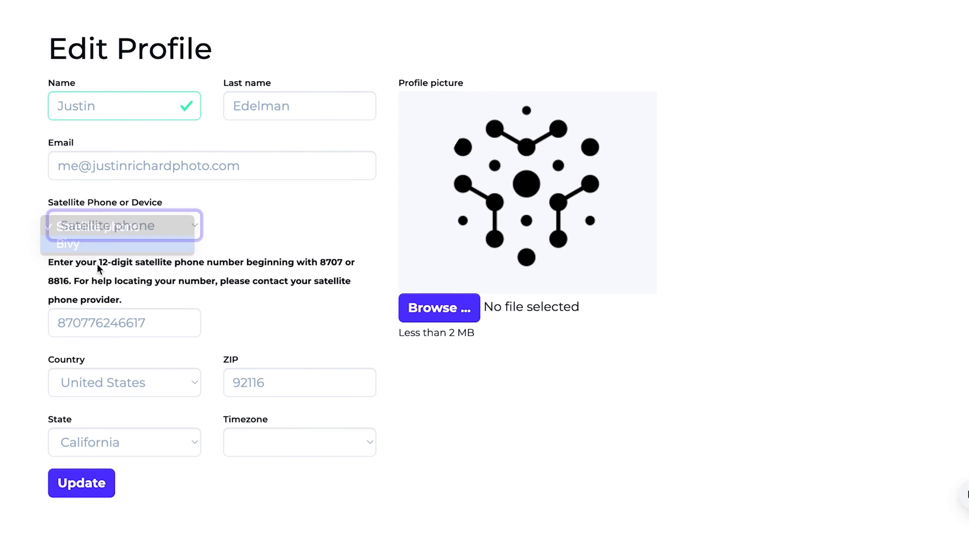
- Choose Bivy as the device type and ready the empty 15-digit IMEI field
click(68, 245)
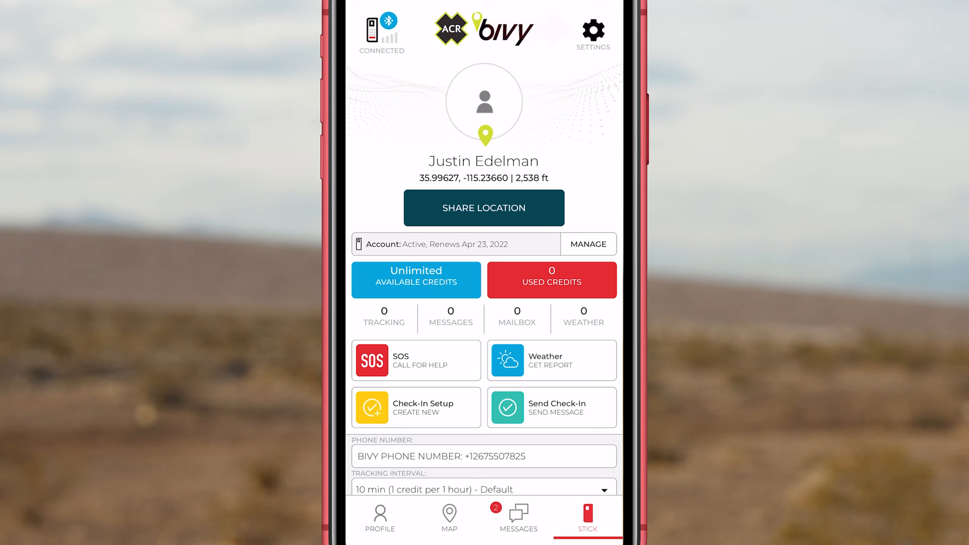
click(591, 30)
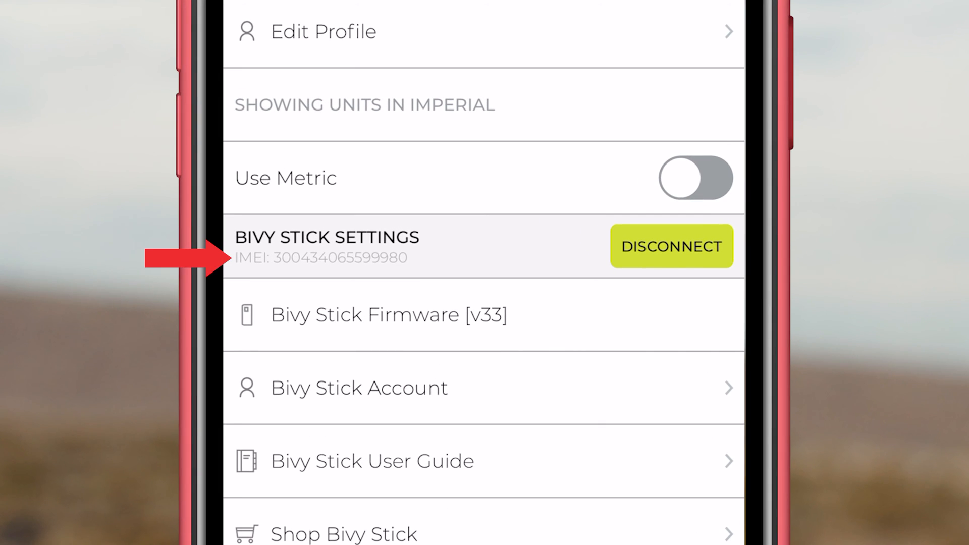
click(323, 32)
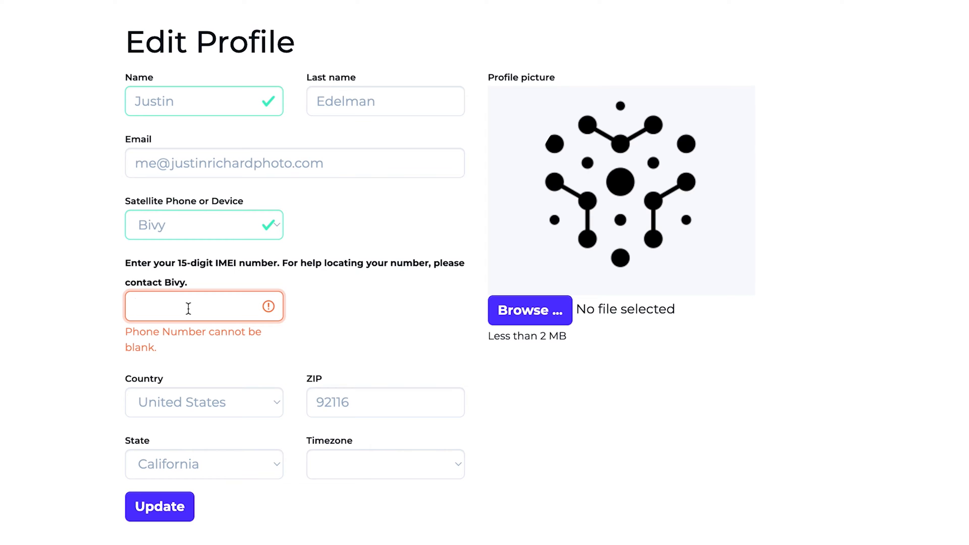
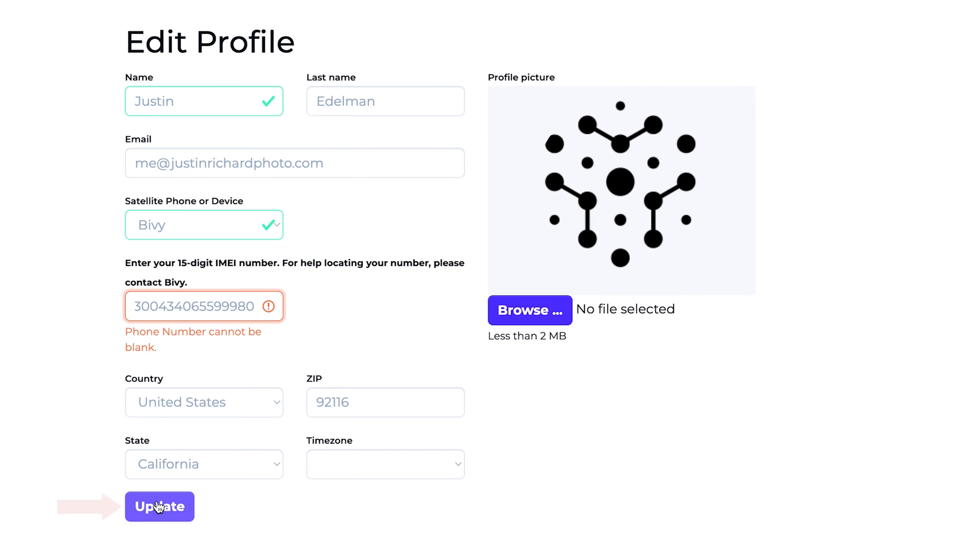
click(158, 506)
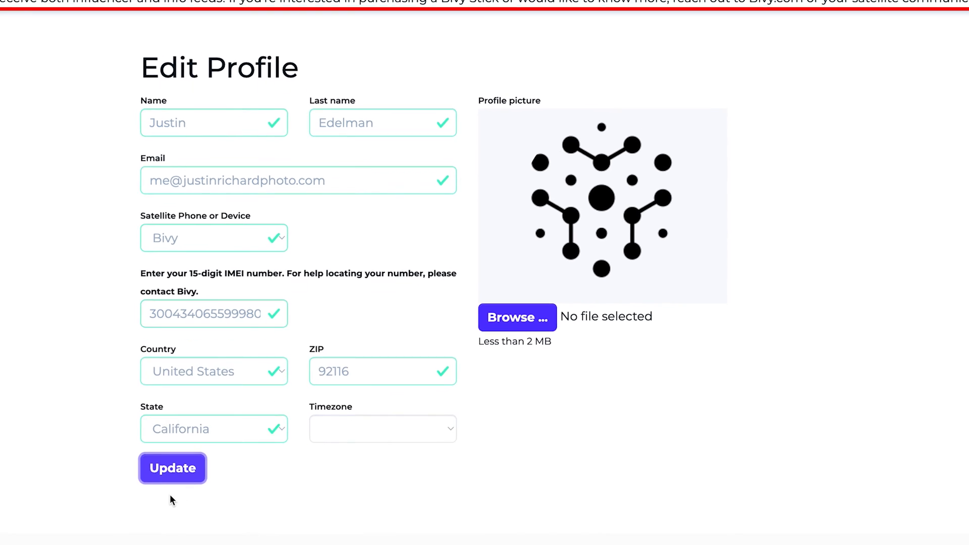
click(172, 468)
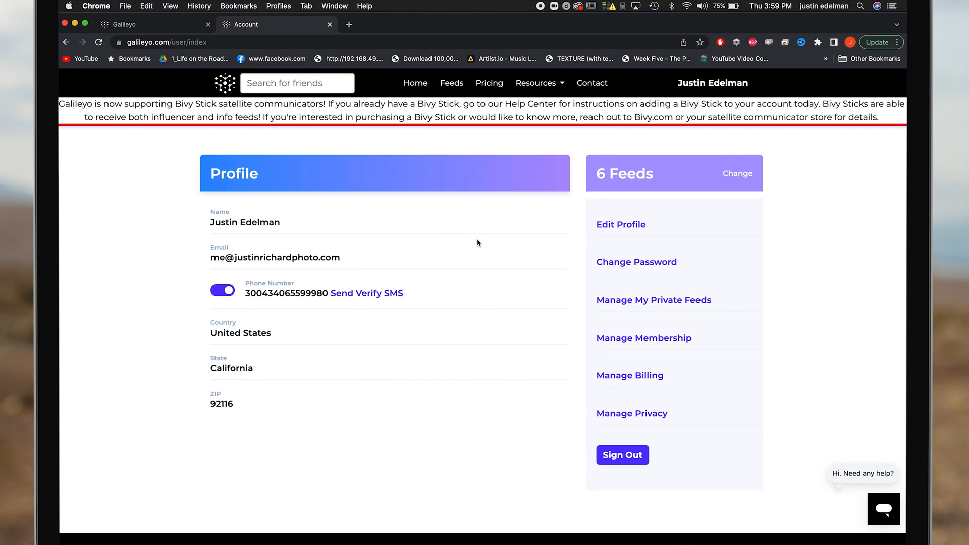
click(365, 293)
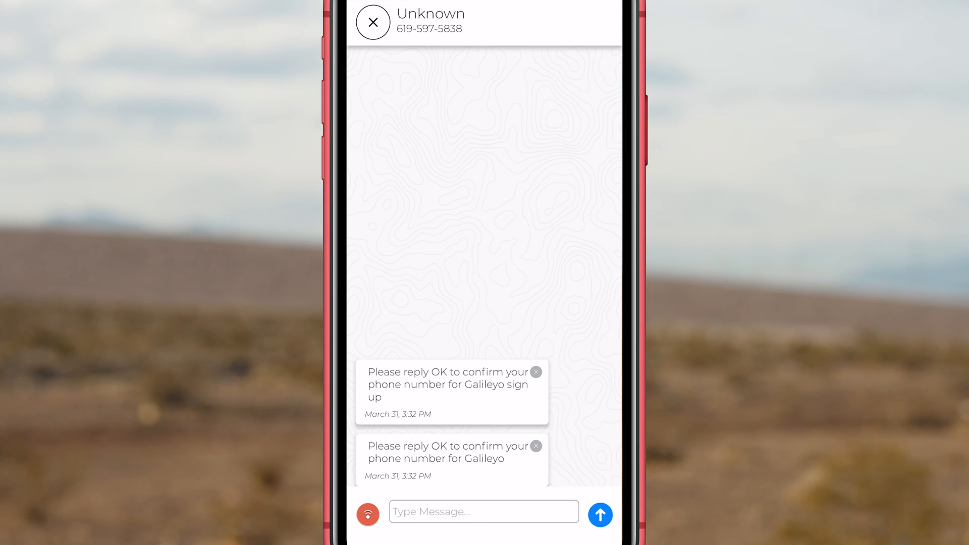
- Reply OK in the Bivy message thread to confirm the number with Galileyo
scroll(up, 3)
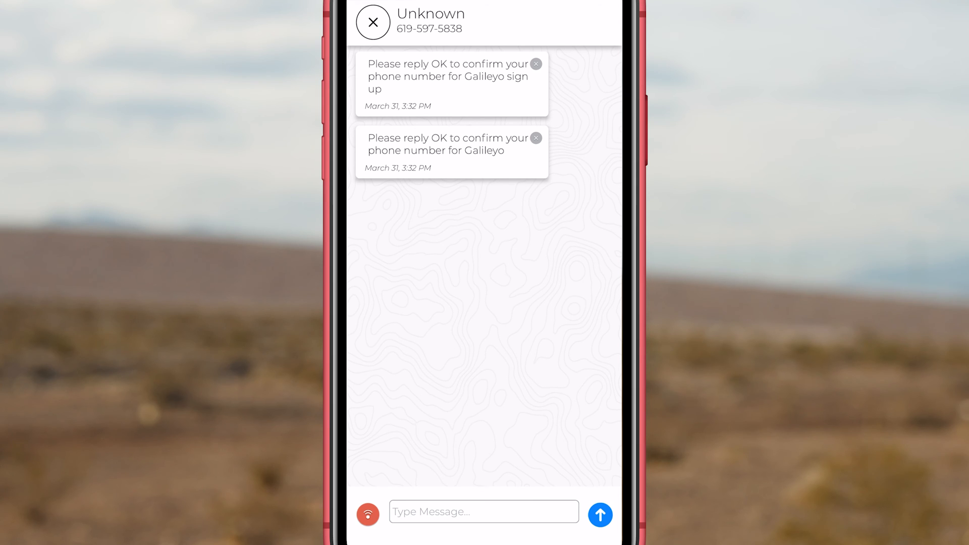
text(o)
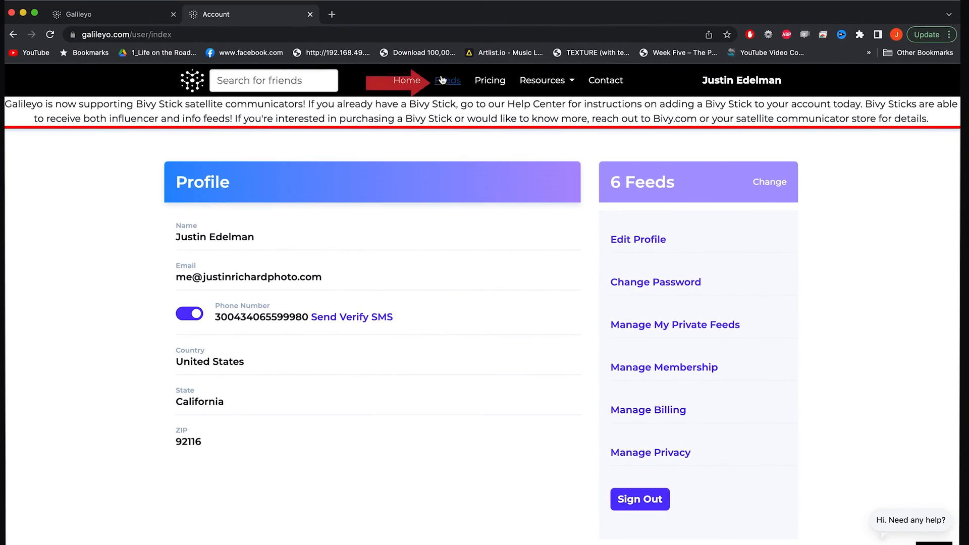
- Review the subscribed feeds, then show the dashboard sending alerts to the Bivy IMEI with six feeds
click(447, 81)
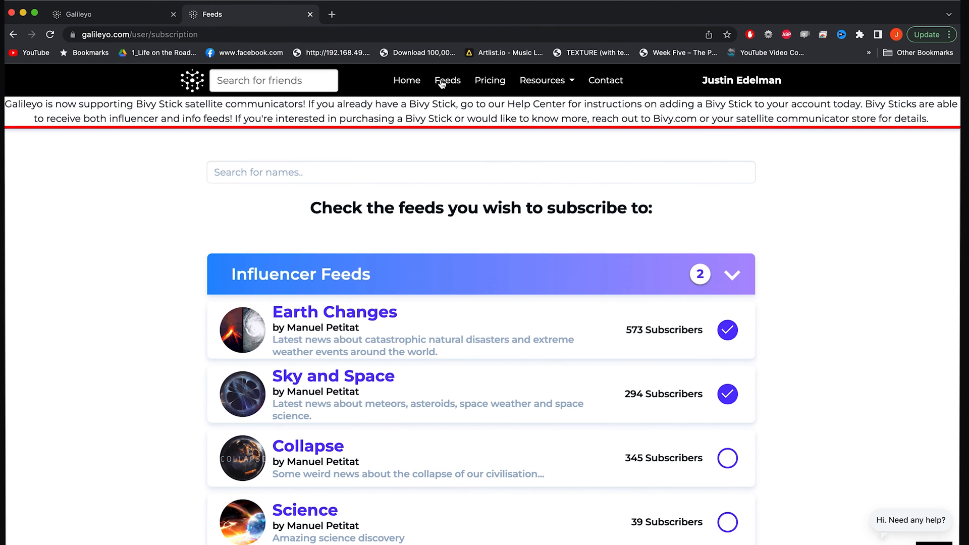
scroll(down, 3)
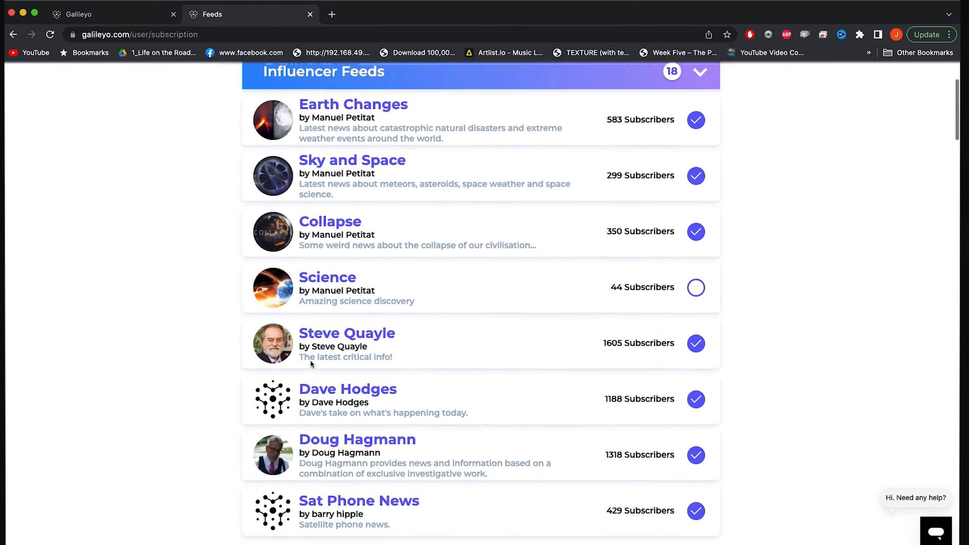
scroll(down, 3)
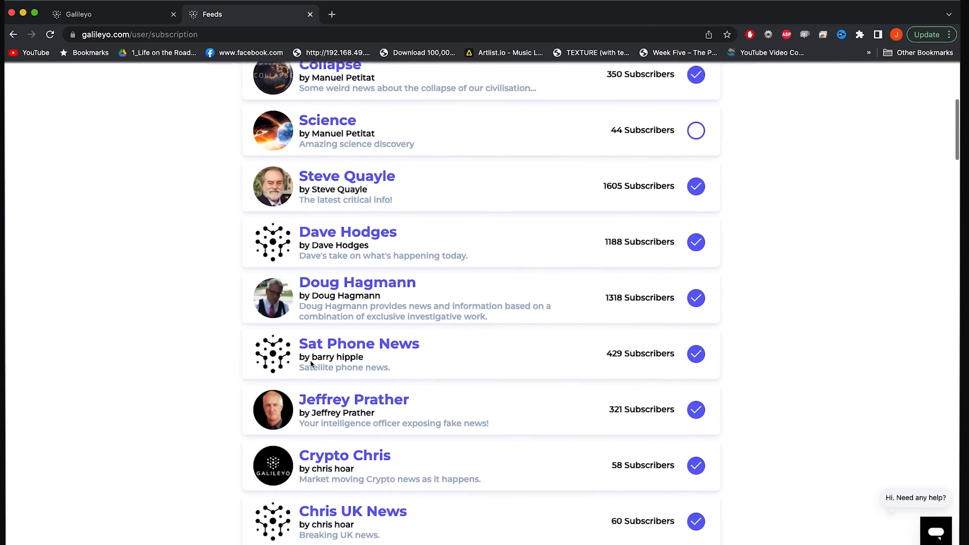
scroll(down, 3)
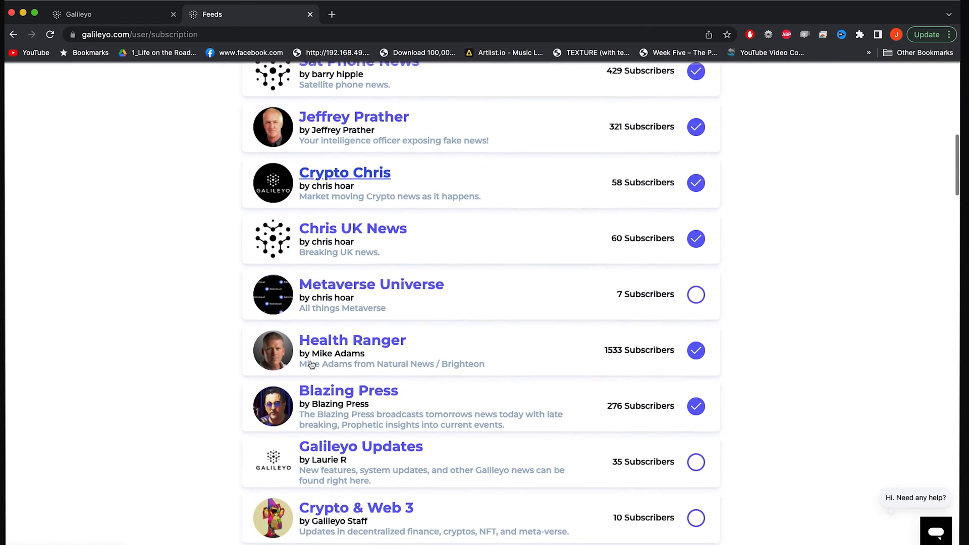
scroll(down, 3)
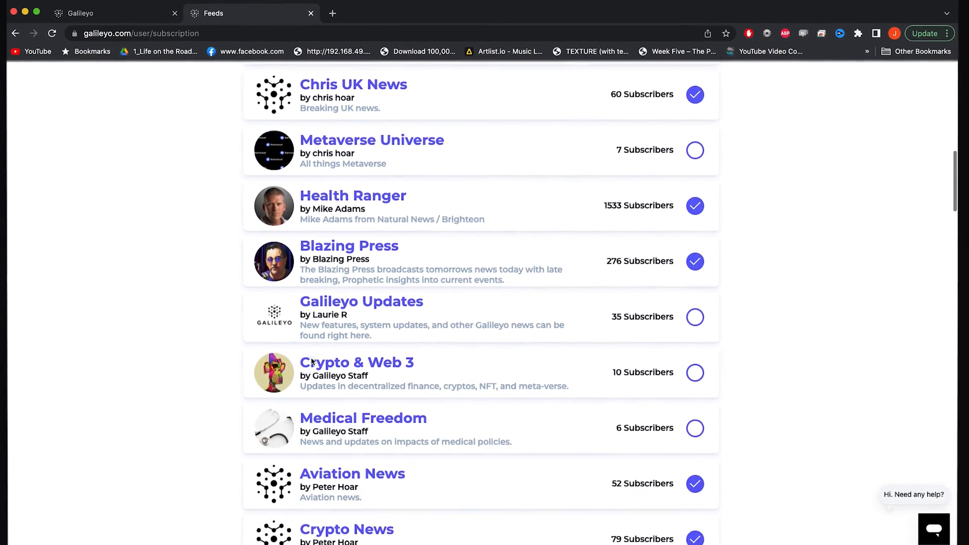
scroll(up, 3)
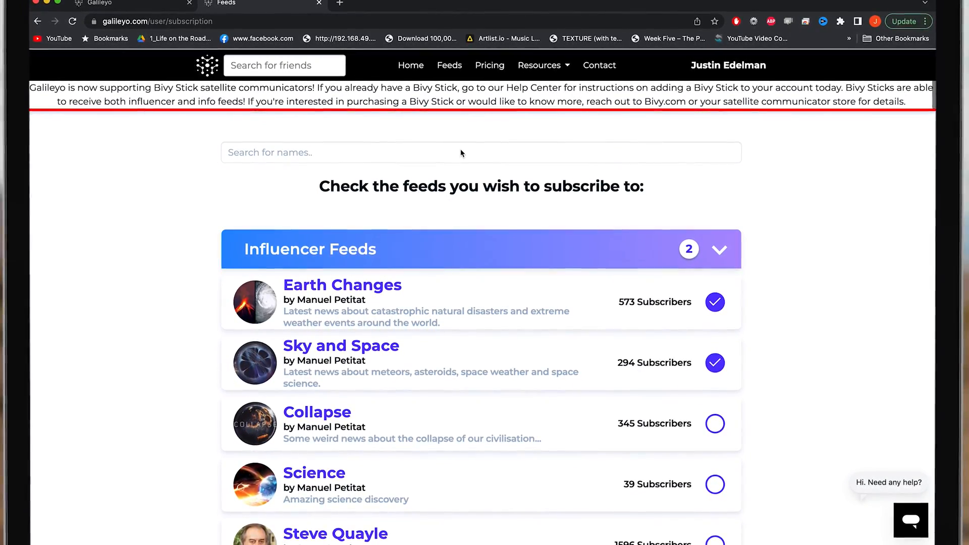
scroll(up, 3)
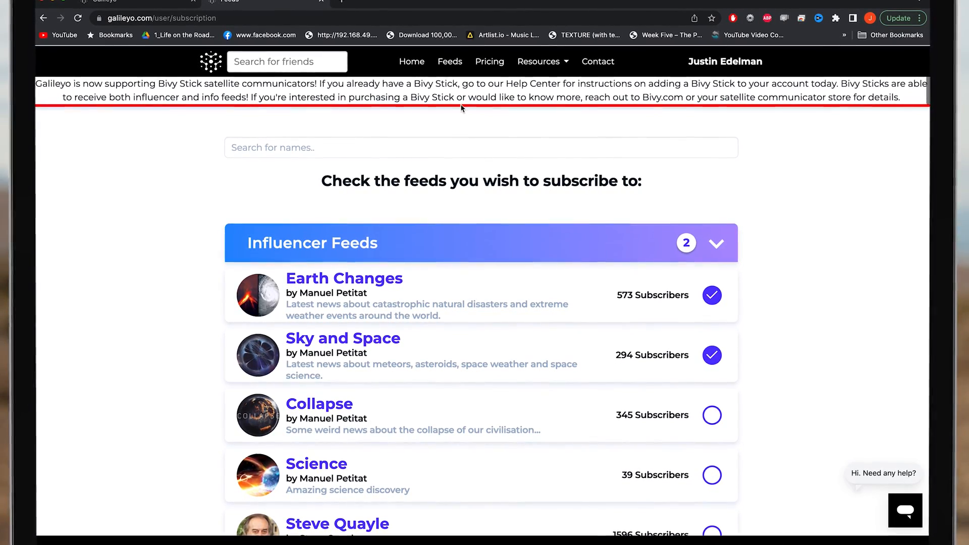
click(410, 60)
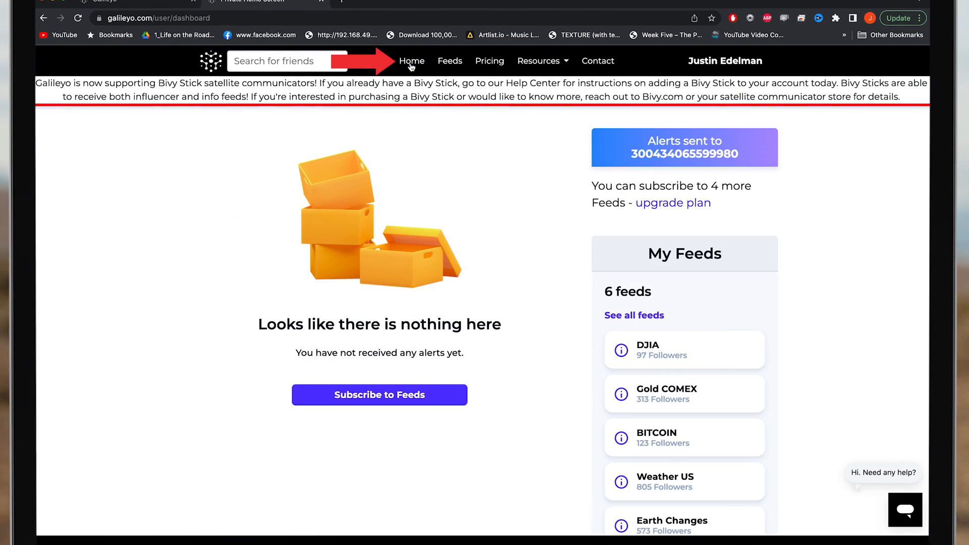